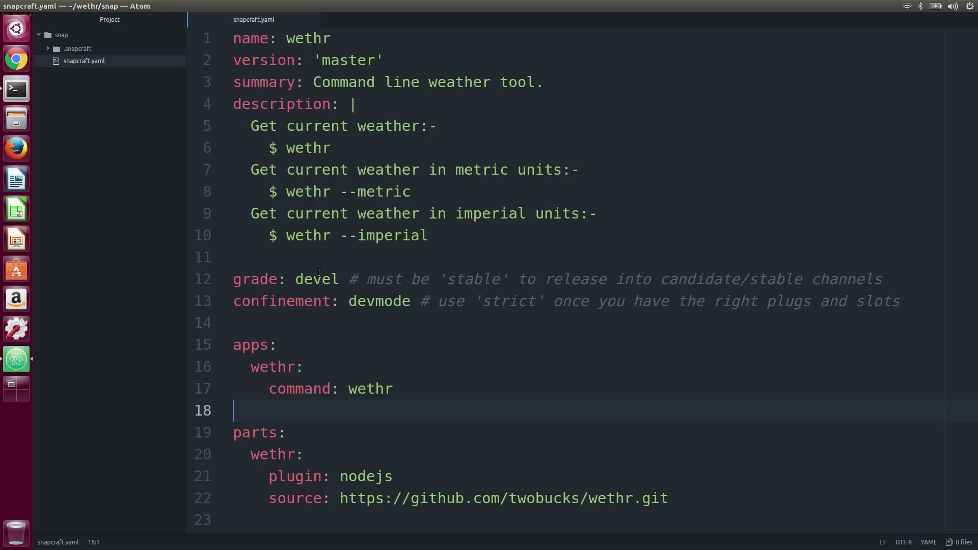
- Replace grade 'devel' with 'stable' and confinement 'devmode' with 'strict' in snapcraft.yaml
{"action": "double_click", "coordinate": [316, 279]}
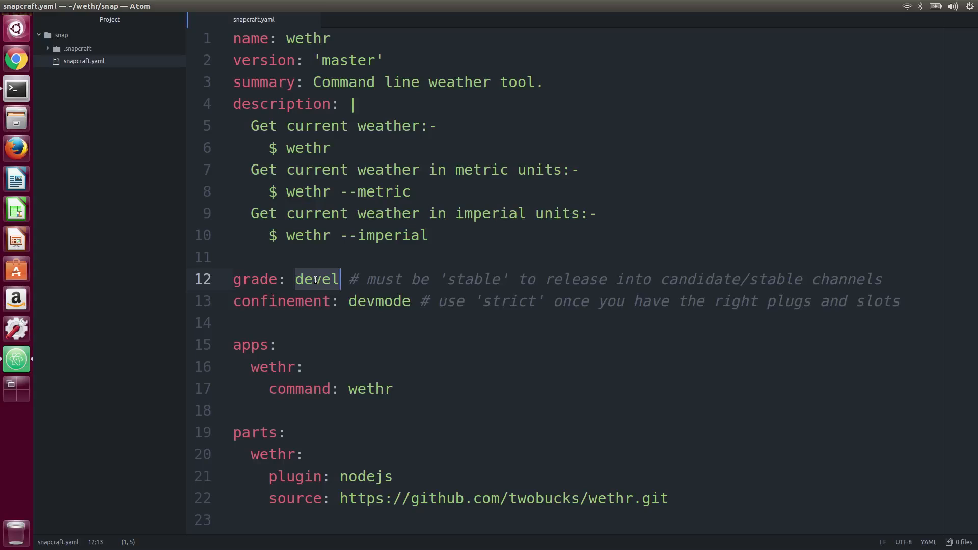
{"action": "type", "text": "st"}
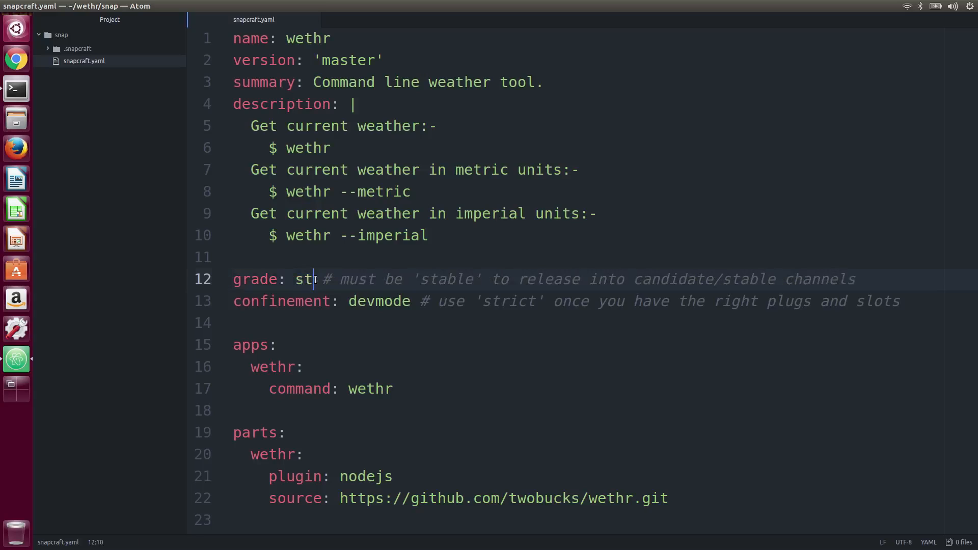
{"action": "type", "text": "able"}
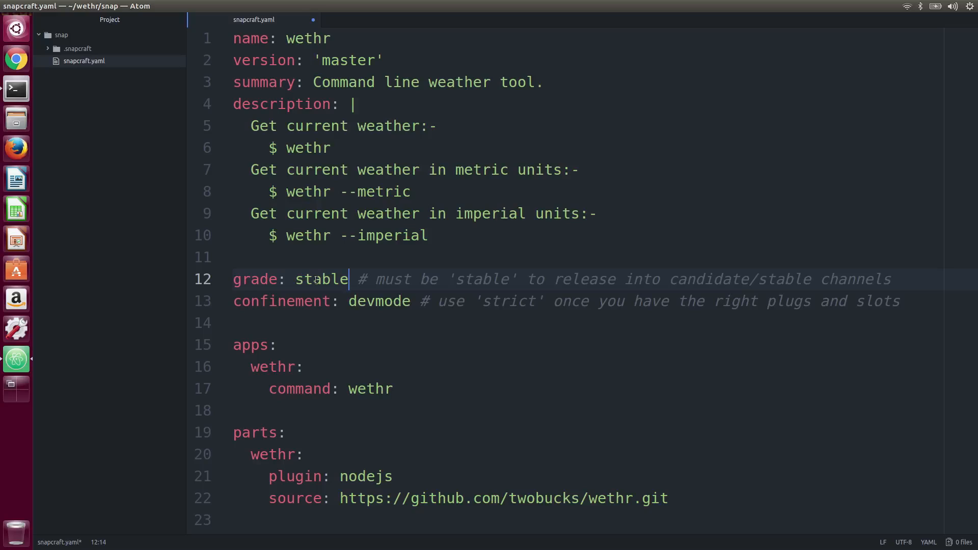
{"action": "double_click", "coordinate": [379, 301]}
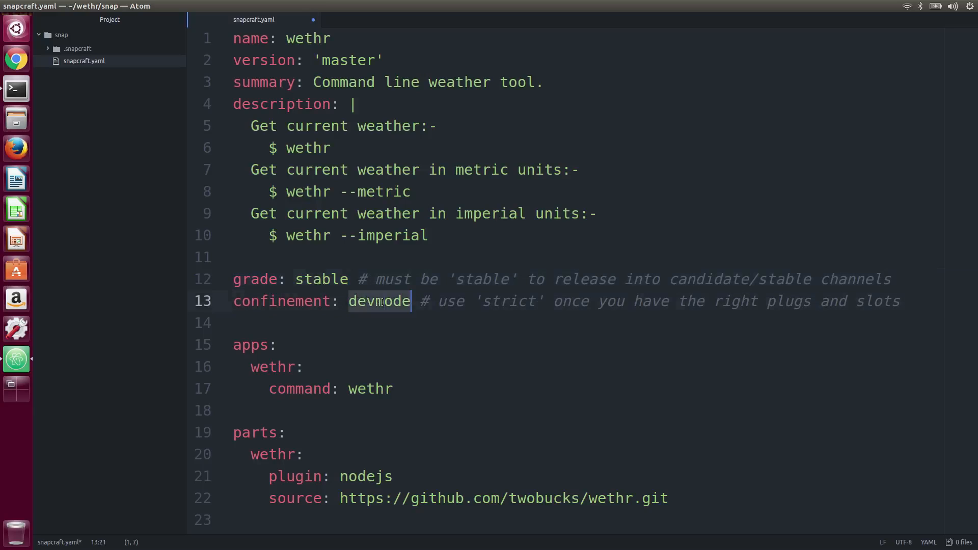
{"action": "type", "text": "strict"}
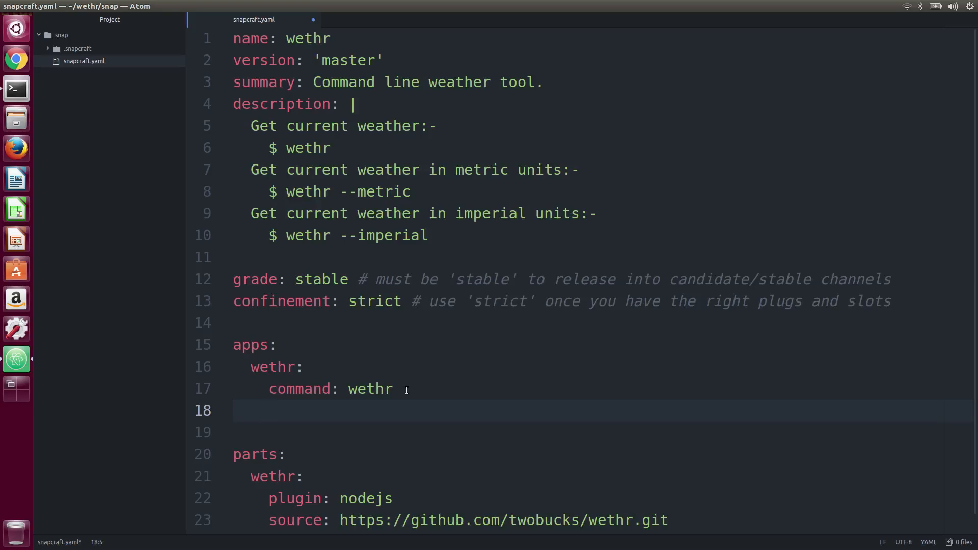
- Add 'plugs: [network]' under the wethr app and save snapcraft.yaml
{"action": "type", "text": "plugs:"}
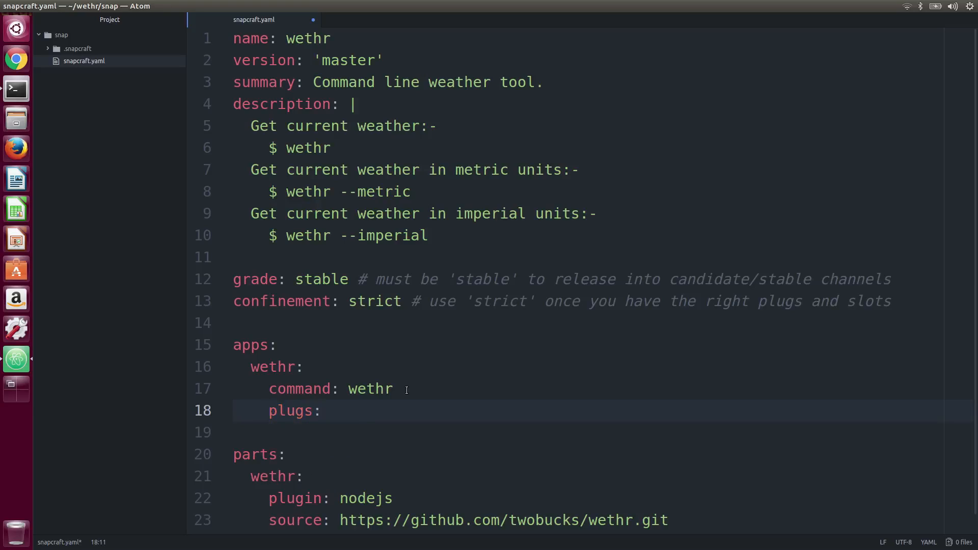
{"action": "type", "text": "[network]"}
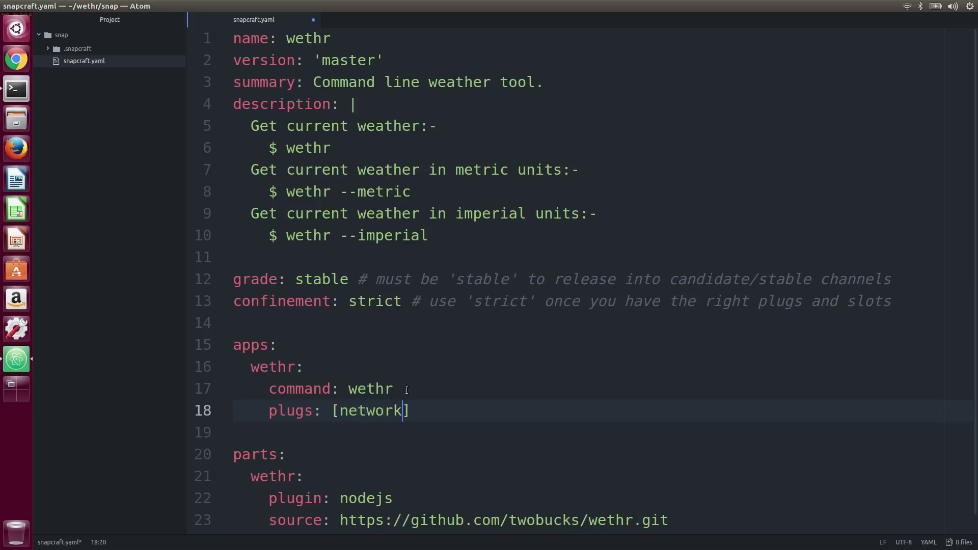
{"action": "mouse_move", "coordinate": [533, 380]}
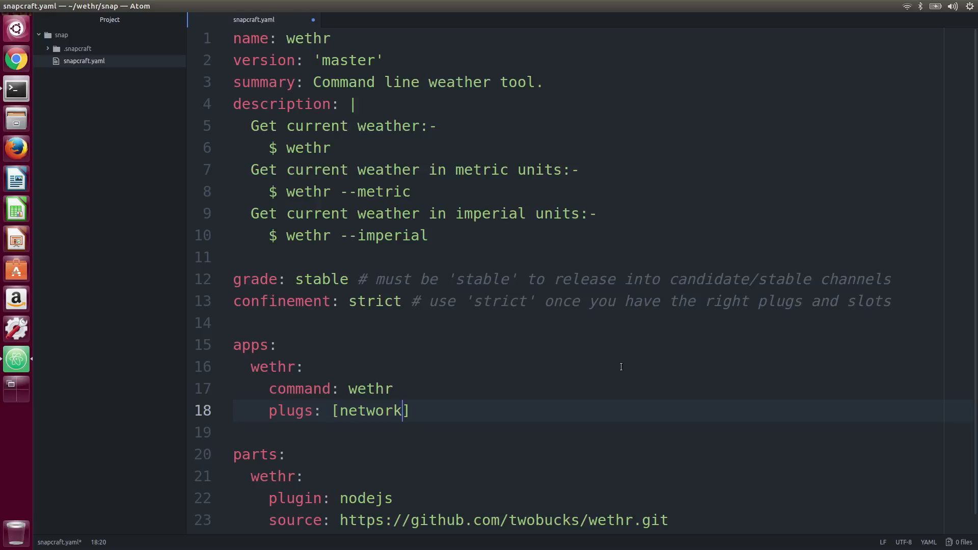
{"action": "key", "text": "ctrl+s"}
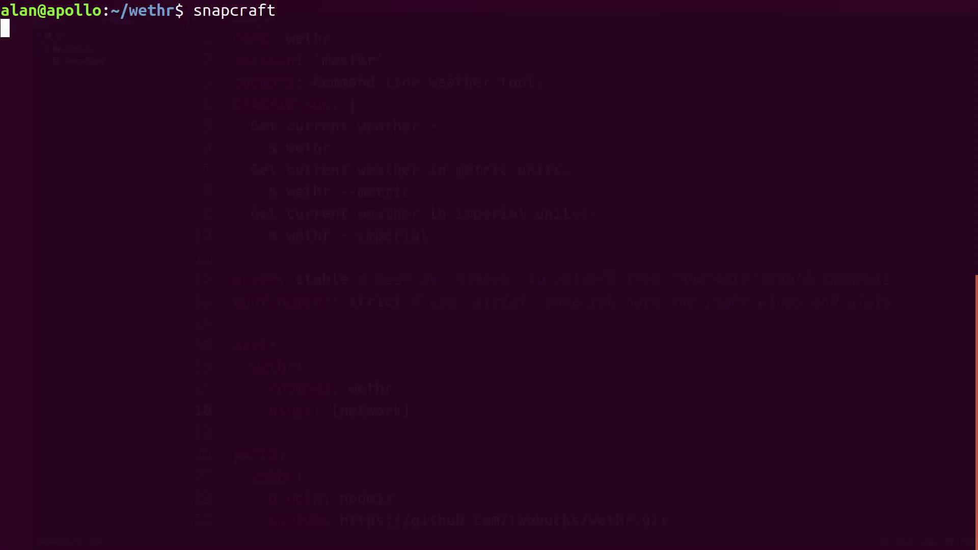
- Run snapcraft to rebuild, then install wethr_master_amd64.snap locally with the dangerous flag
{"action": "key", "text": "Return"}
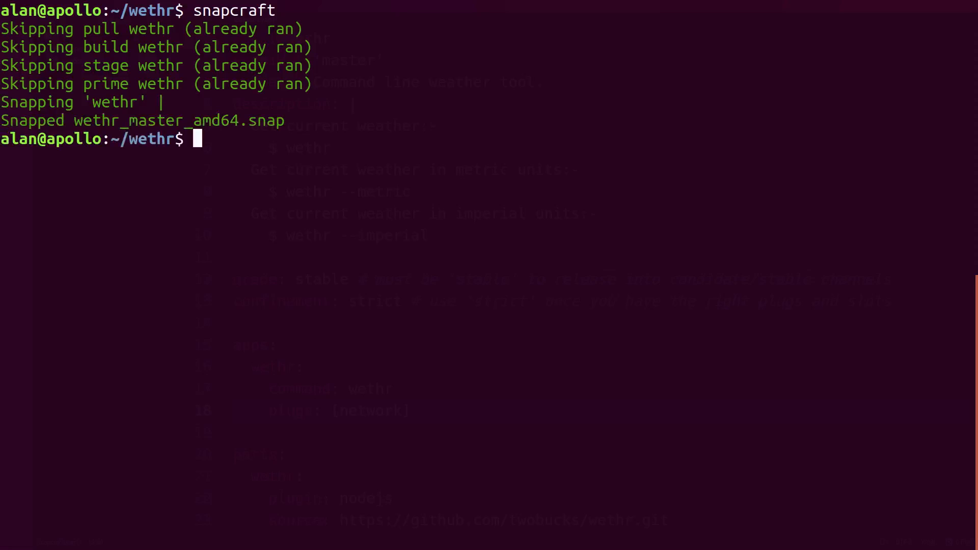
{"action": "type", "text": "snap insta"}
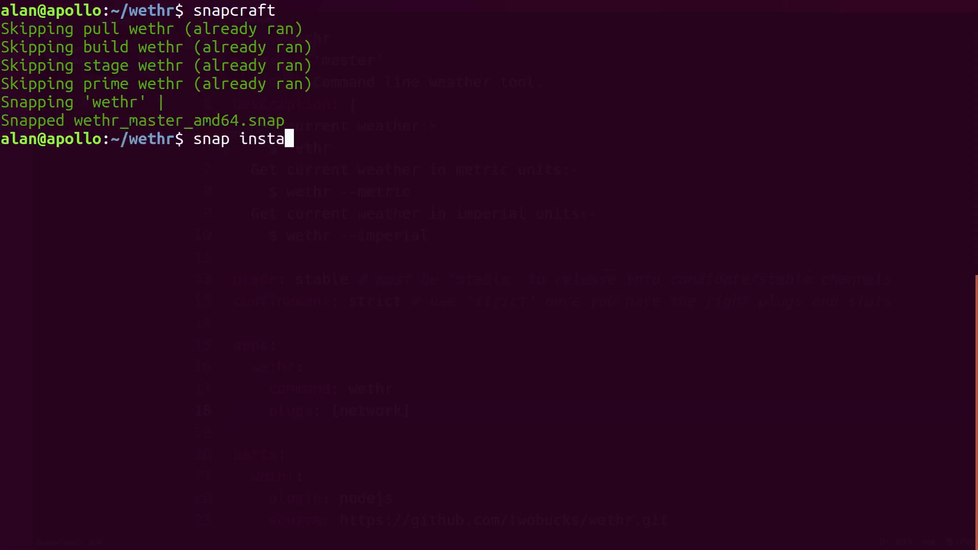
{"action": "type", "text": "ll wethr_master_amd64.snap --dangerous"}
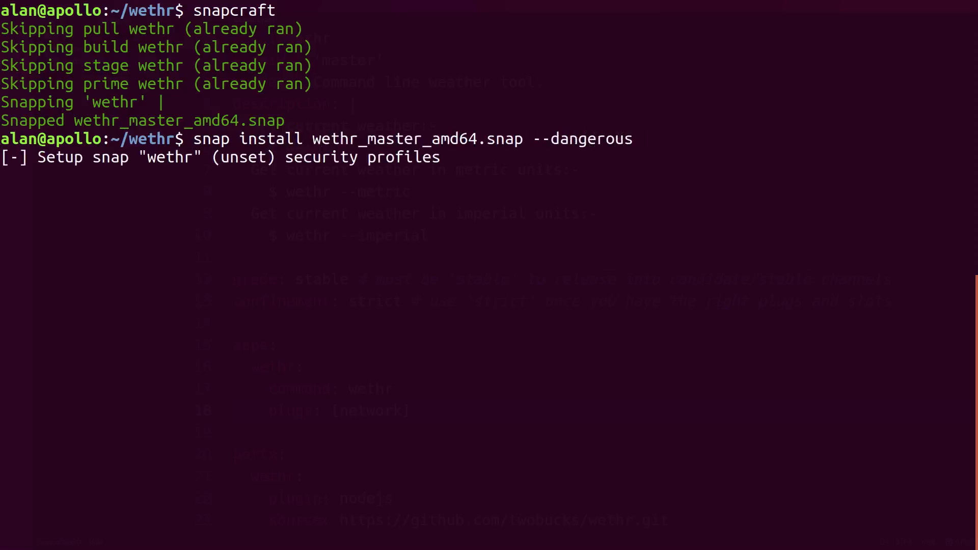
{"action": "key", "text": "Return"}
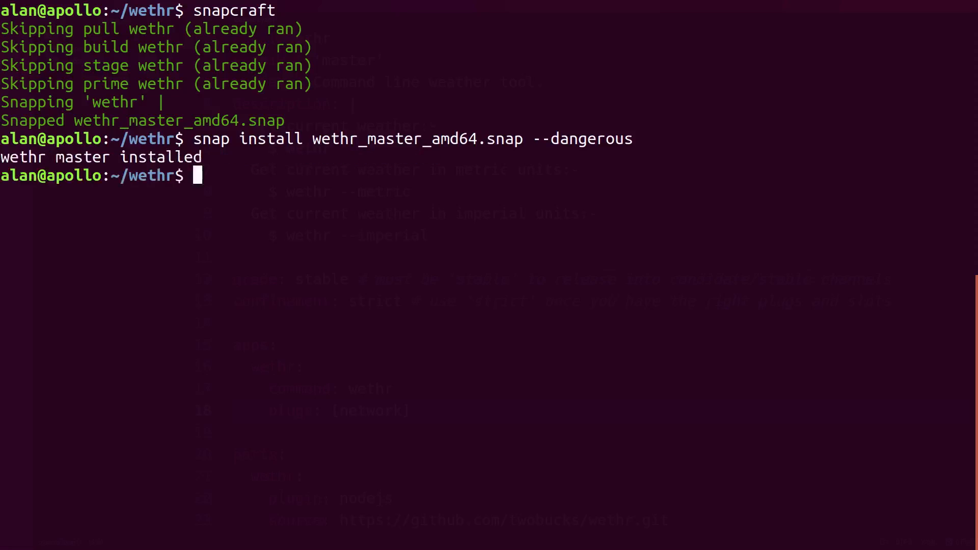
- Push wethr_master_amd64.snap to the beta channel, then release revision 10 of wethr to stable
{"action": "type", "text": "snapcraft push w"}
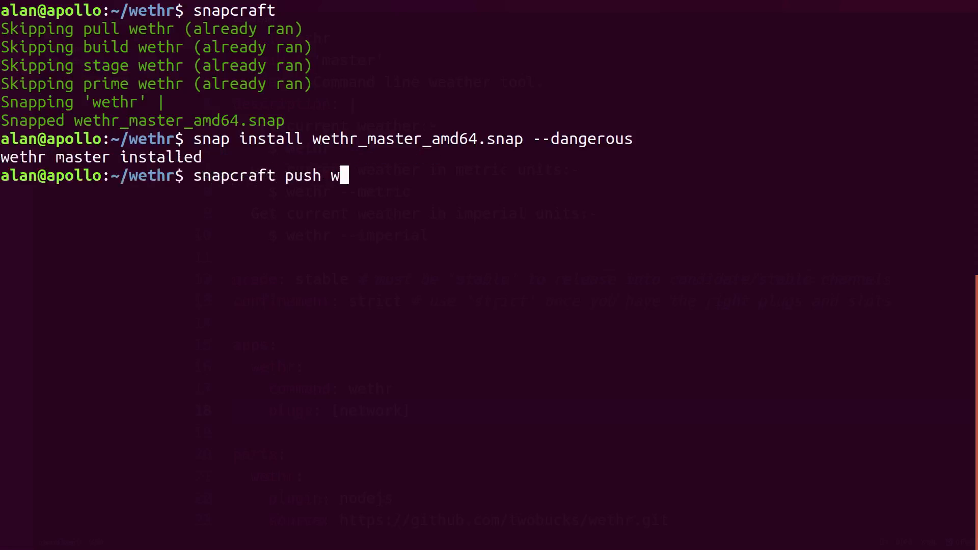
{"action": "type", "text": "ethr_master_amd64.snap --release beta"}
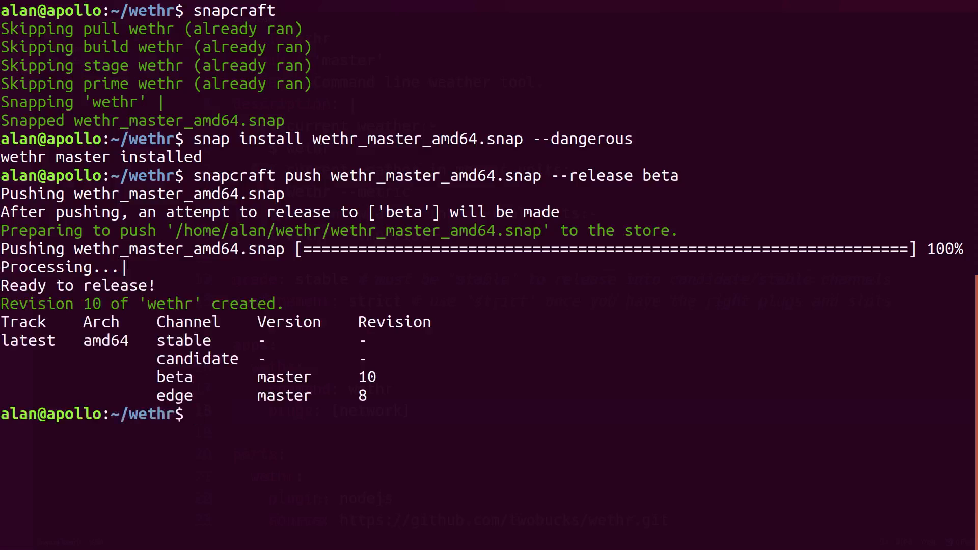
{"action": "type", "text": "snapcraft release wethr"}
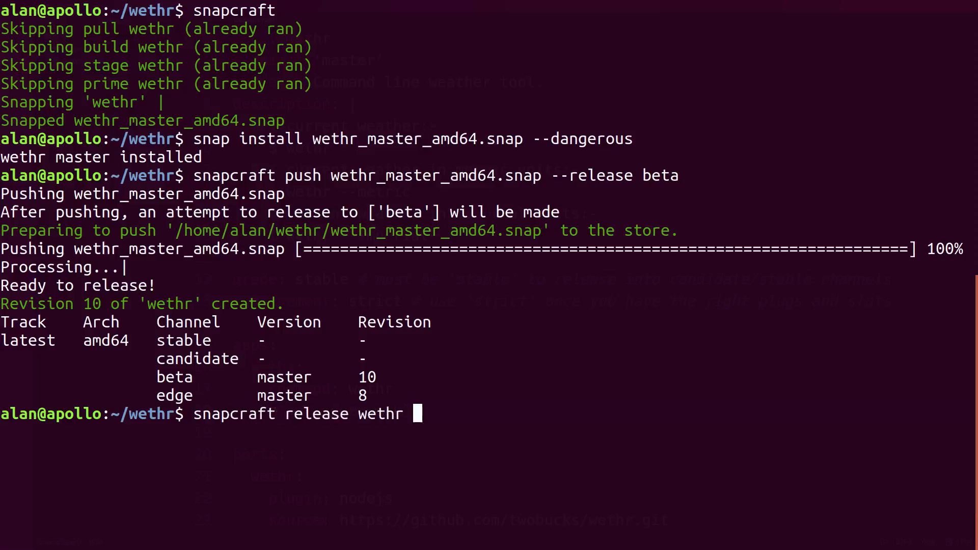
{"action": "type", "text": "10 stable"}
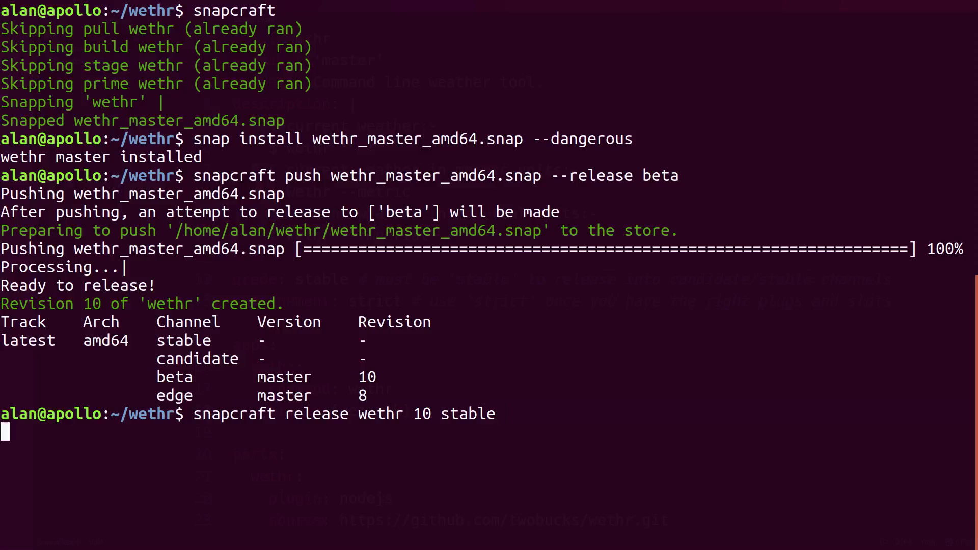